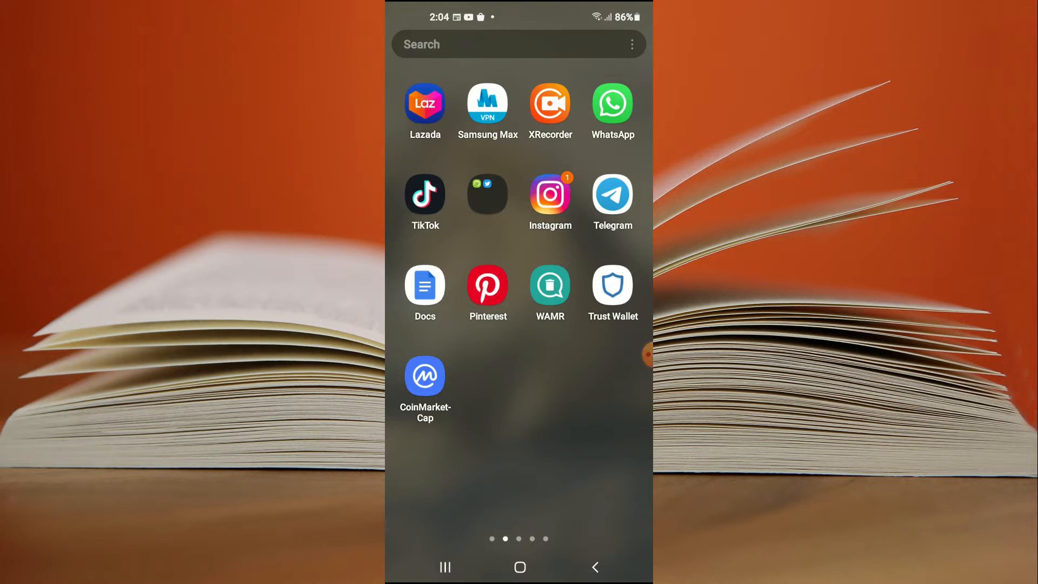
Launch TikTok from the home screen, landing on the account's profile page.
left_click(425, 195)
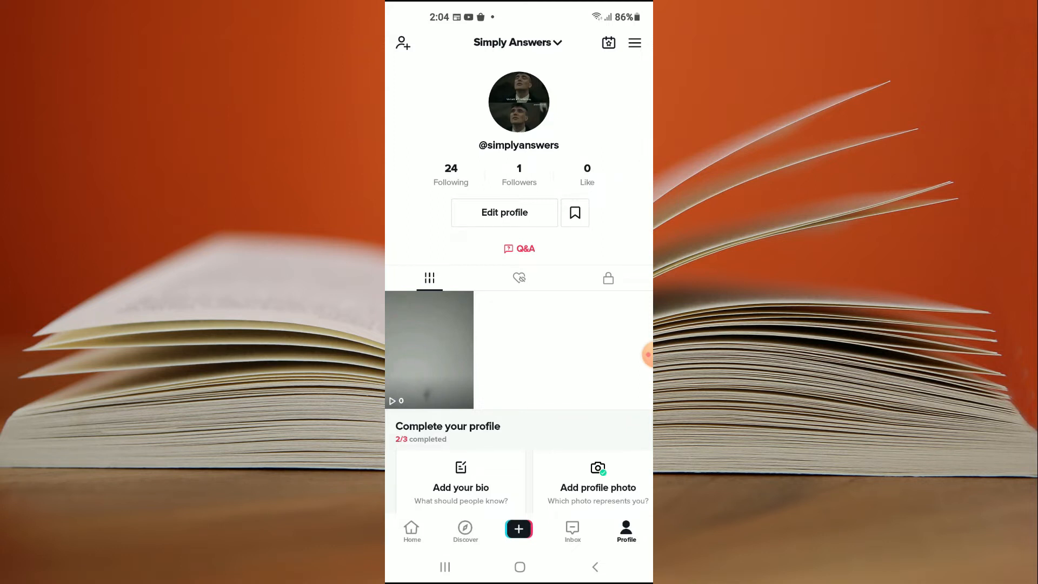
Go from the profile's top-right menu to the Settings and privacy page.
left_click(633, 44)
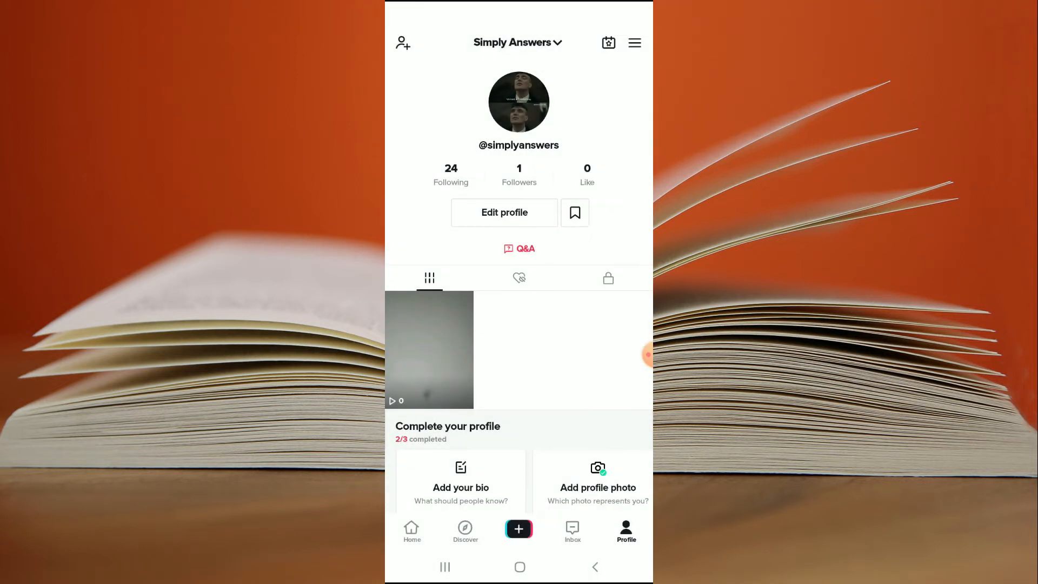
left_click(633, 42)
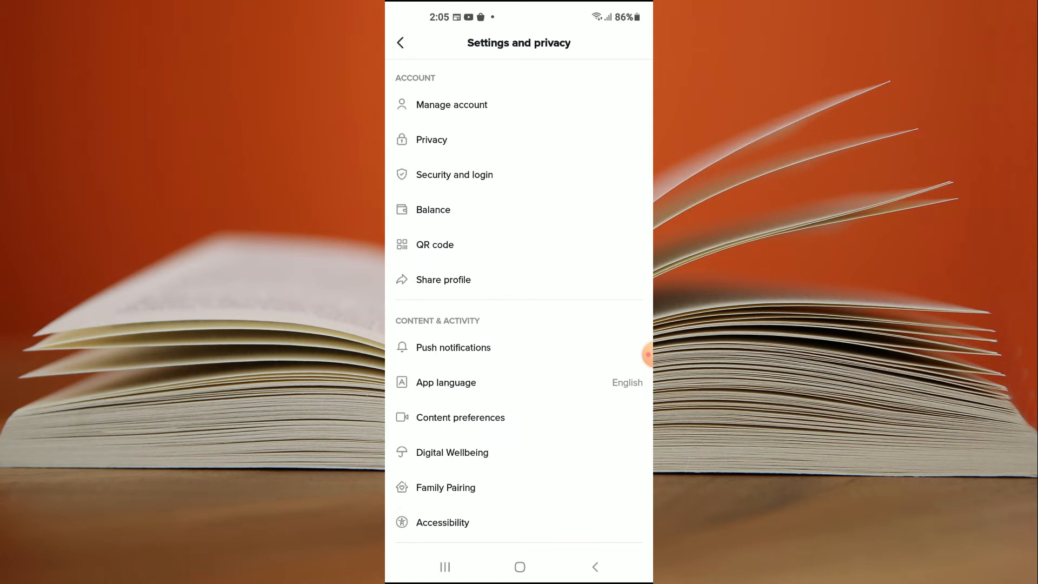
Reach the Restricted Mode page through Digital Wellbeing, showing the mode currently off.
left_click(452, 452)
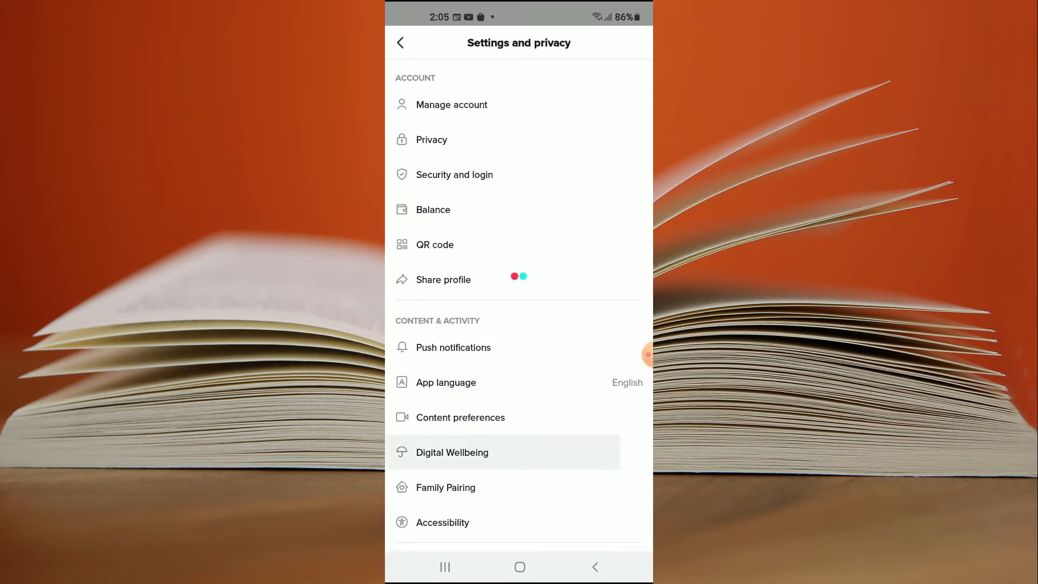
left_click(452, 451)
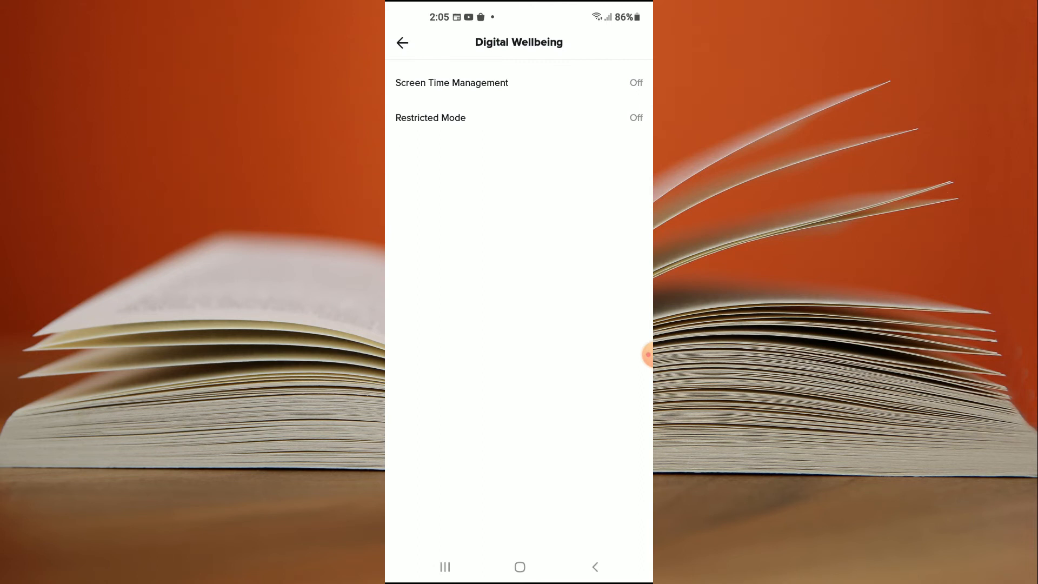
left_click(430, 118)
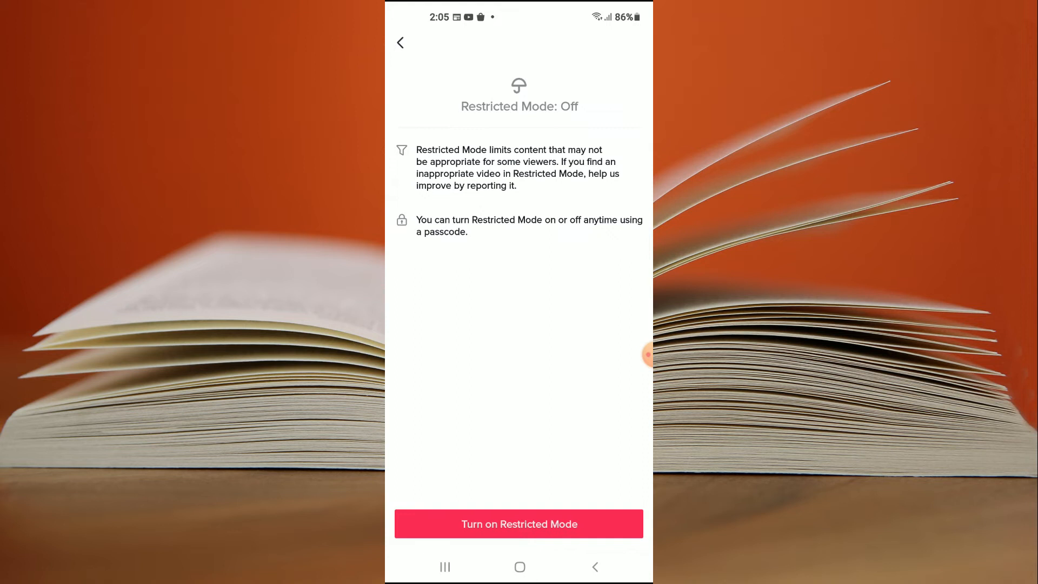
Turn on Restricted Mode with a new four-digit passcode and re-enter it to confirm.
left_click(518, 523)
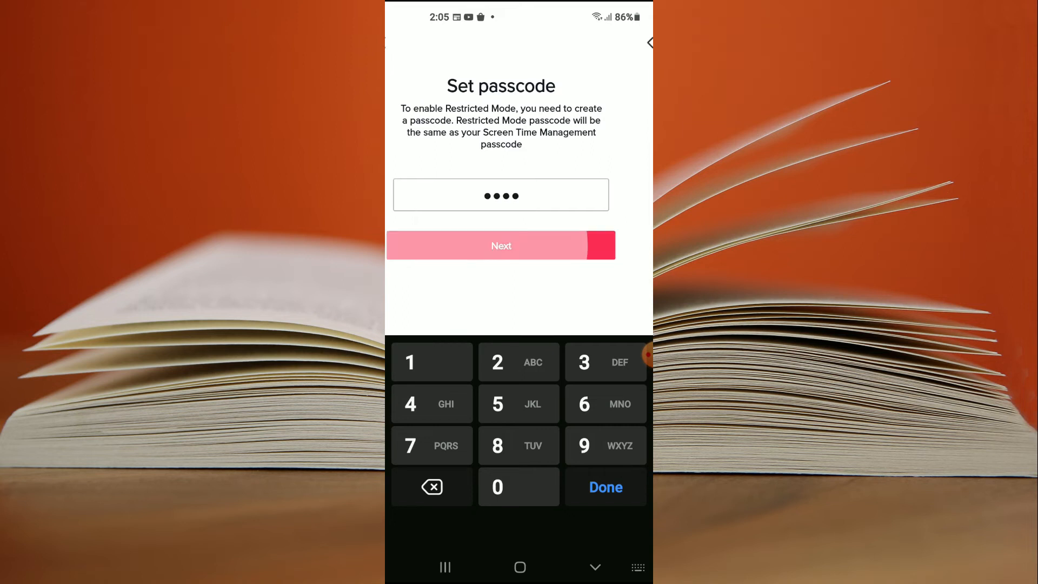
left_click(501, 246)
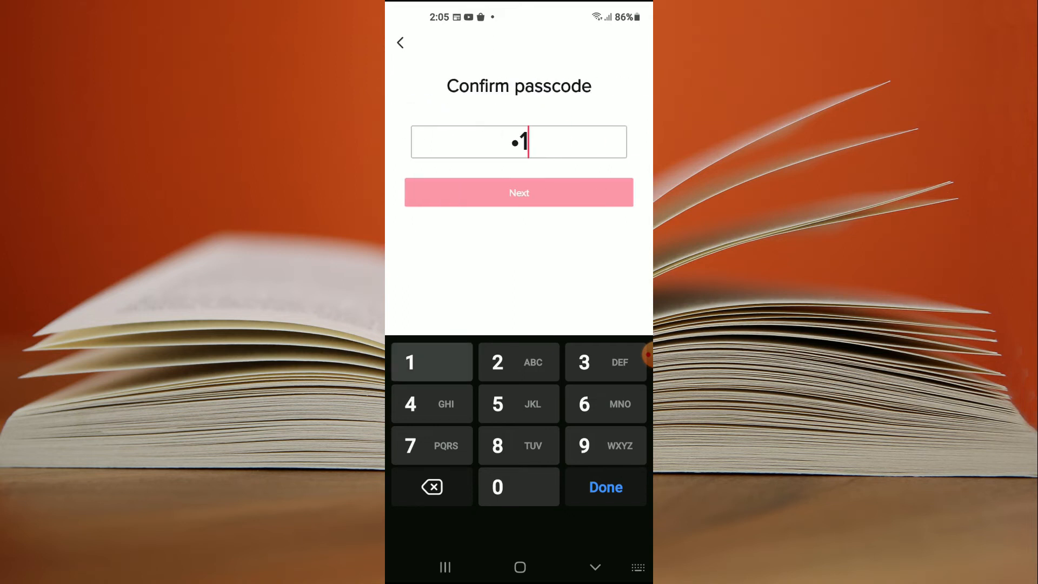
left_click(409, 362)
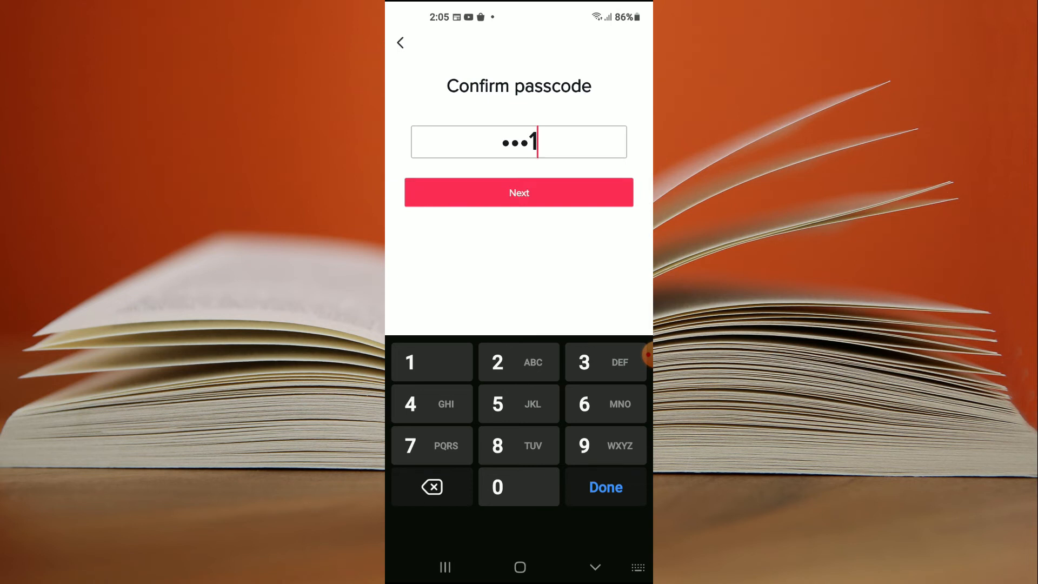